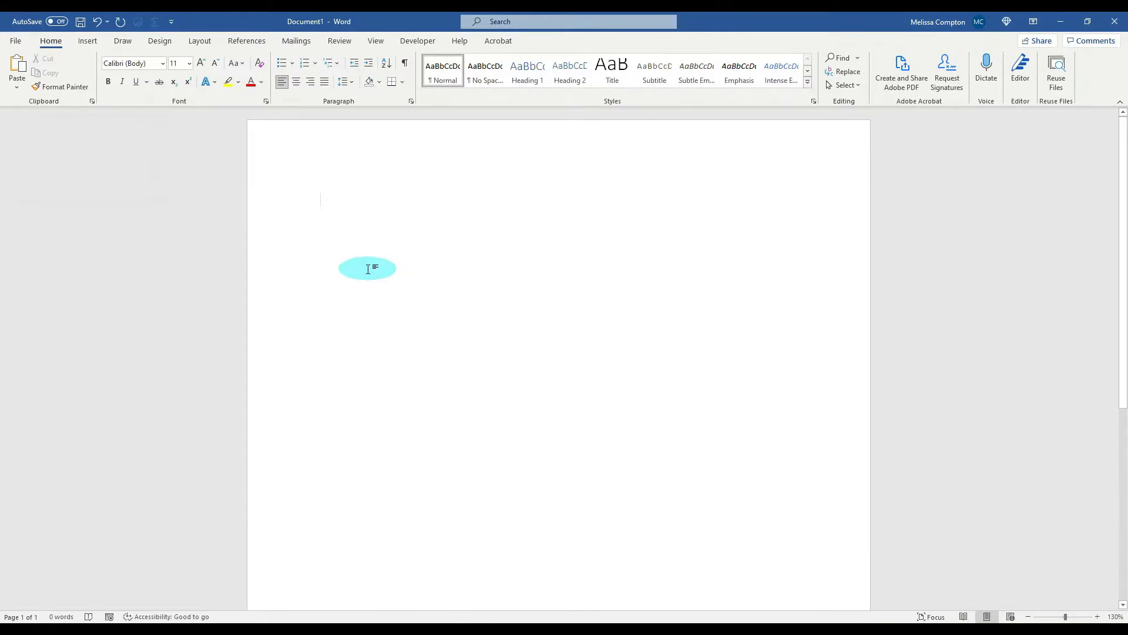
# Paste the copied sales table into the blank document as a Picture (PNG) via Paste Special.
pyautogui.click(16, 74)
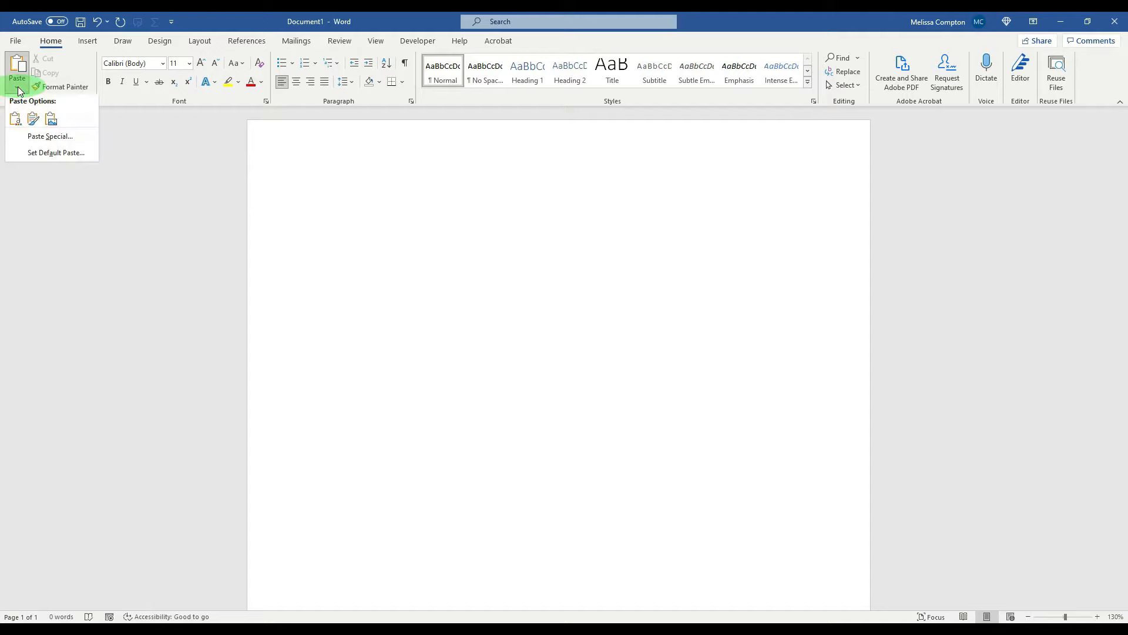
pyautogui.click(51, 136)
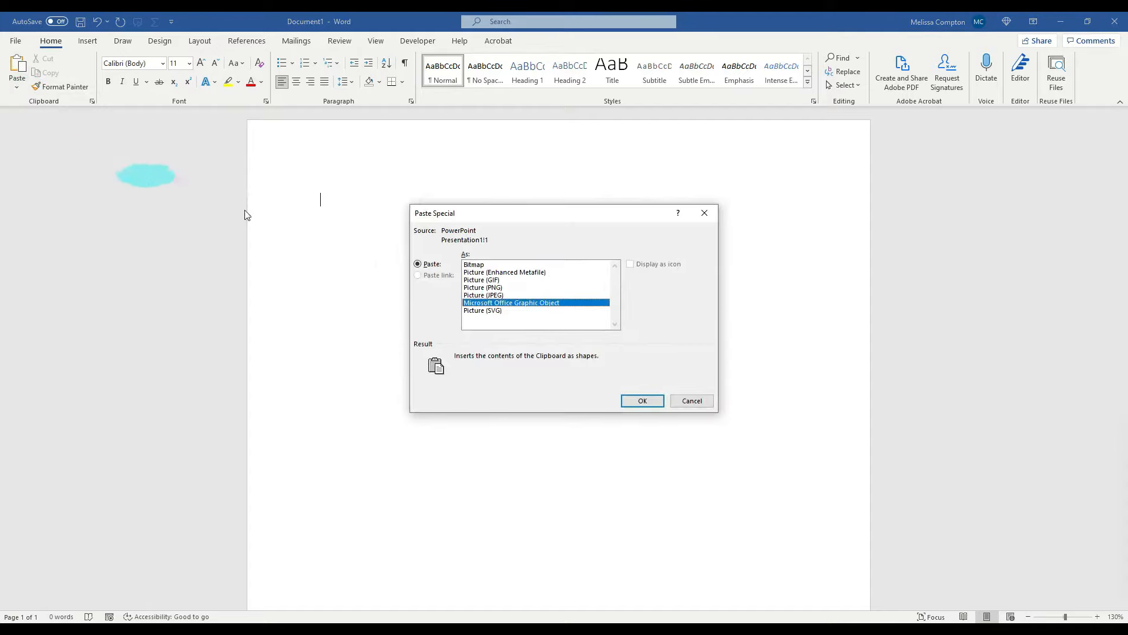
pyautogui.click(483, 287)
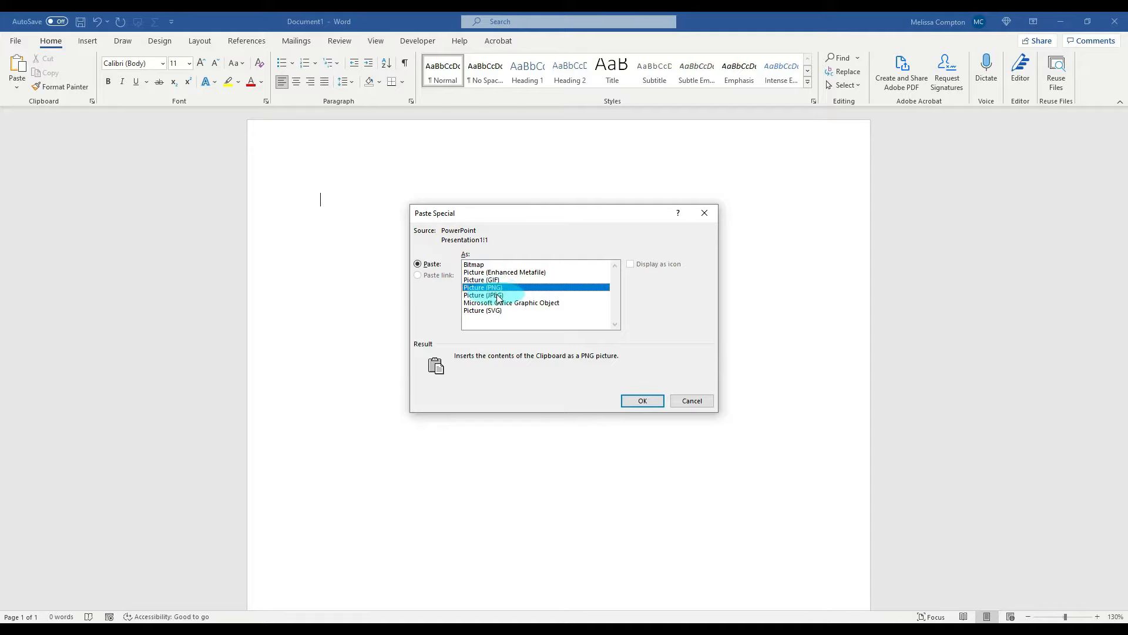
pyautogui.click(499, 286)
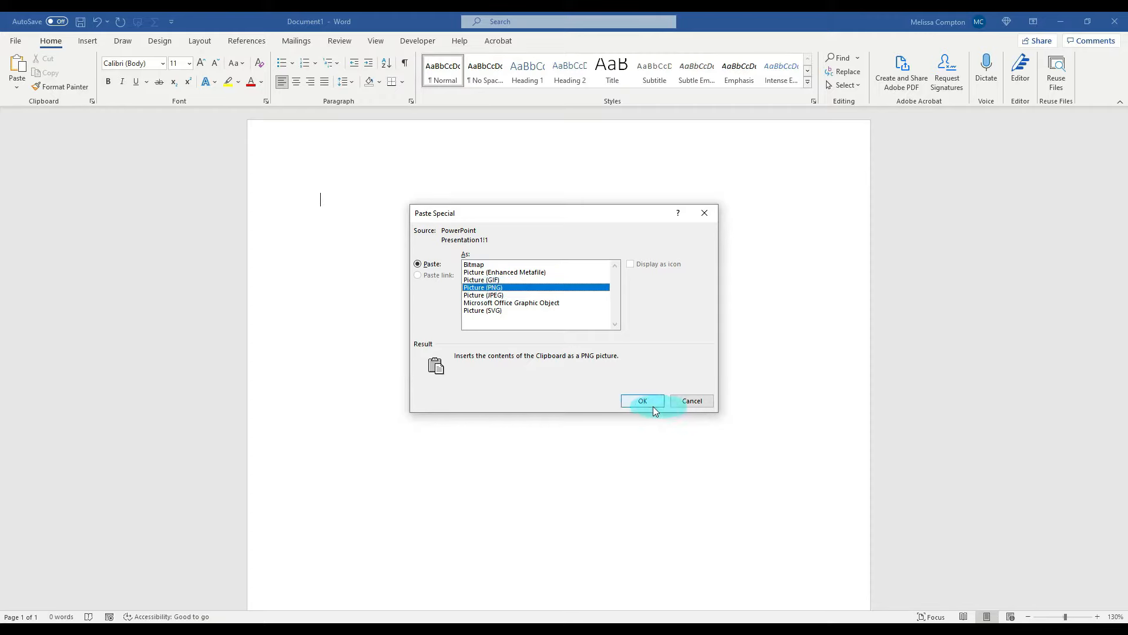
pyautogui.click(642, 401)
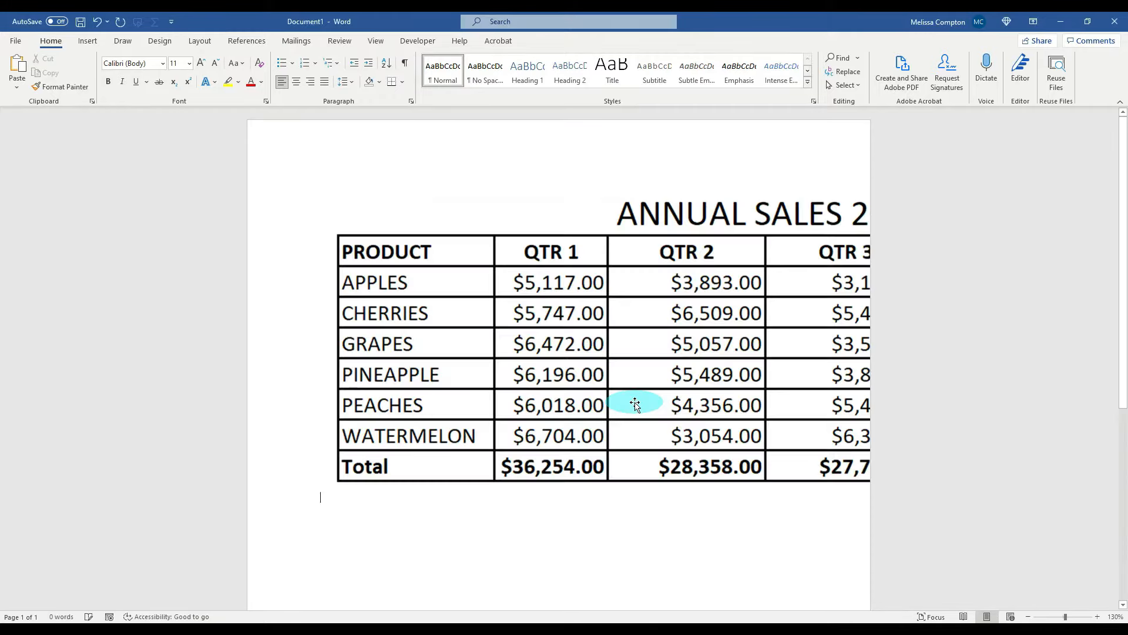
pyautogui.click(634, 403)
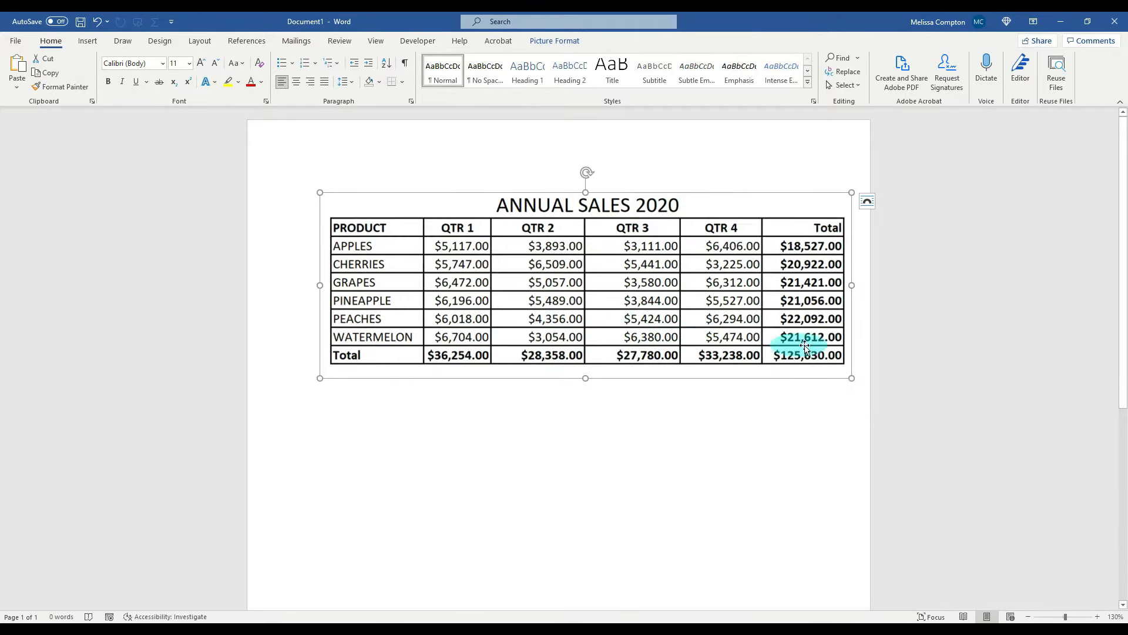
pyautogui.click(856, 366)
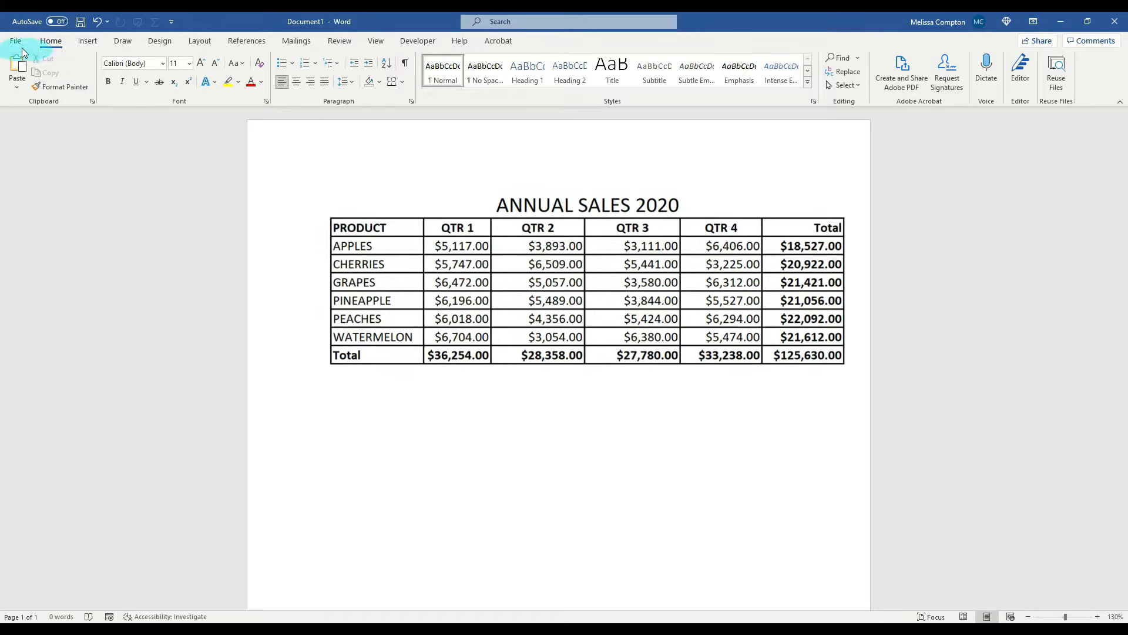
# Save the document as the PDF 'Annual Sales' and close the Acrobat window that opens.
pyautogui.click(15, 40)
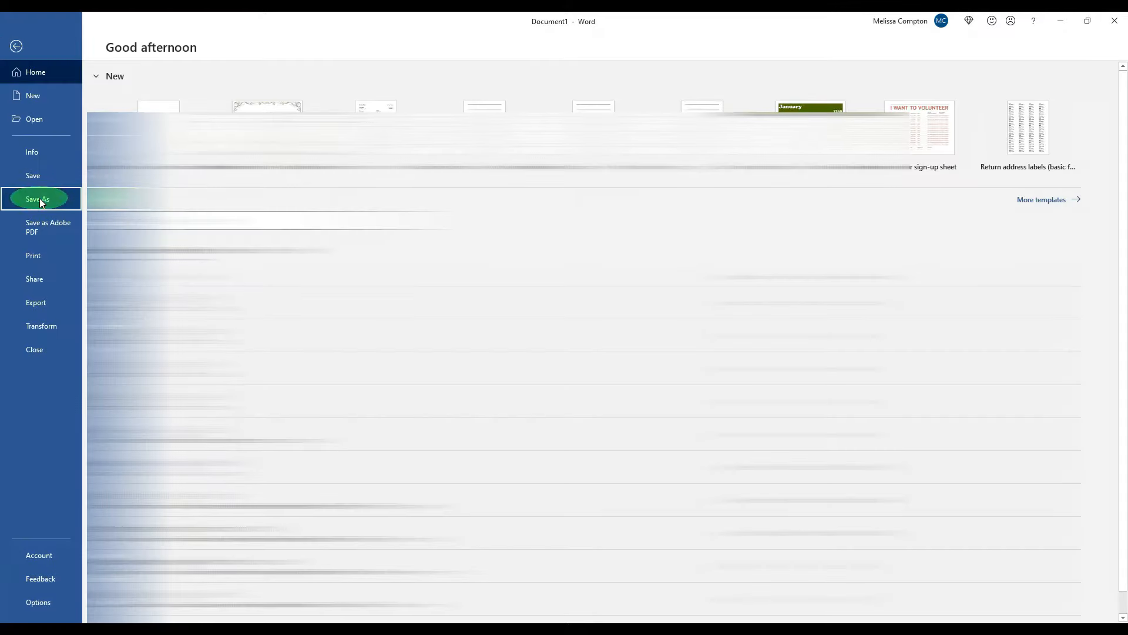
pyautogui.click(37, 199)
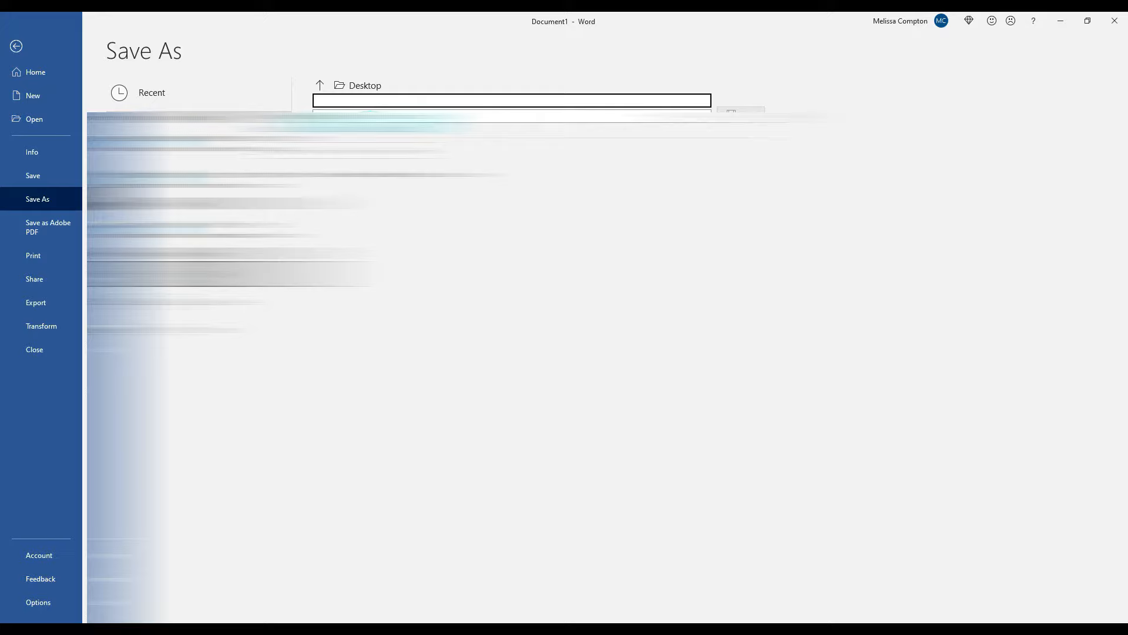
pyautogui.write('Ann')
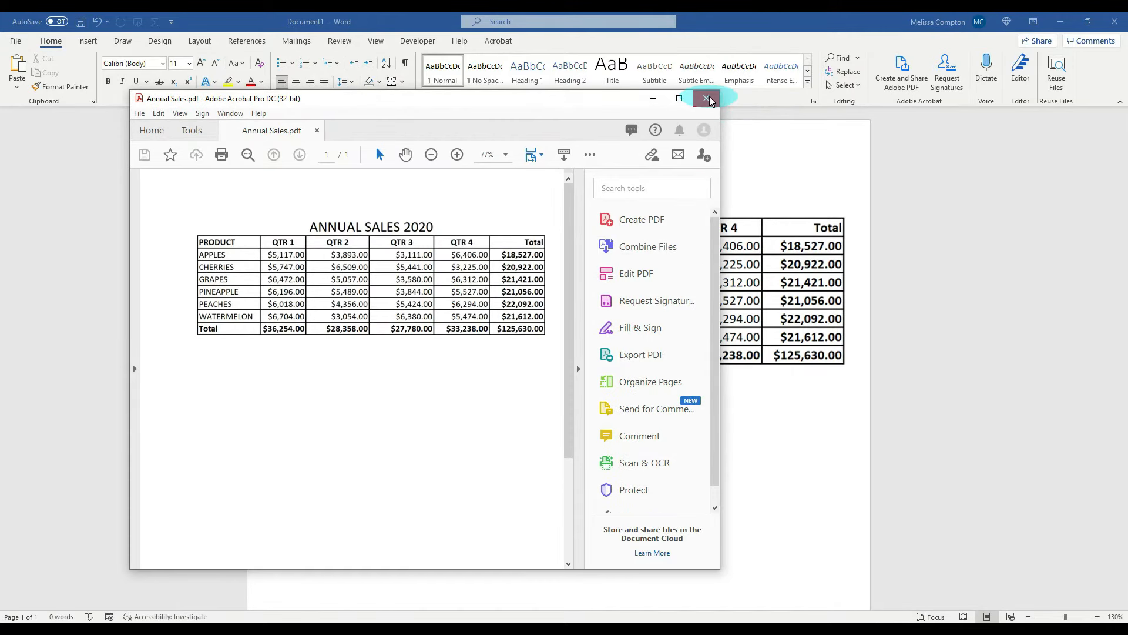
pyautogui.click(708, 98)
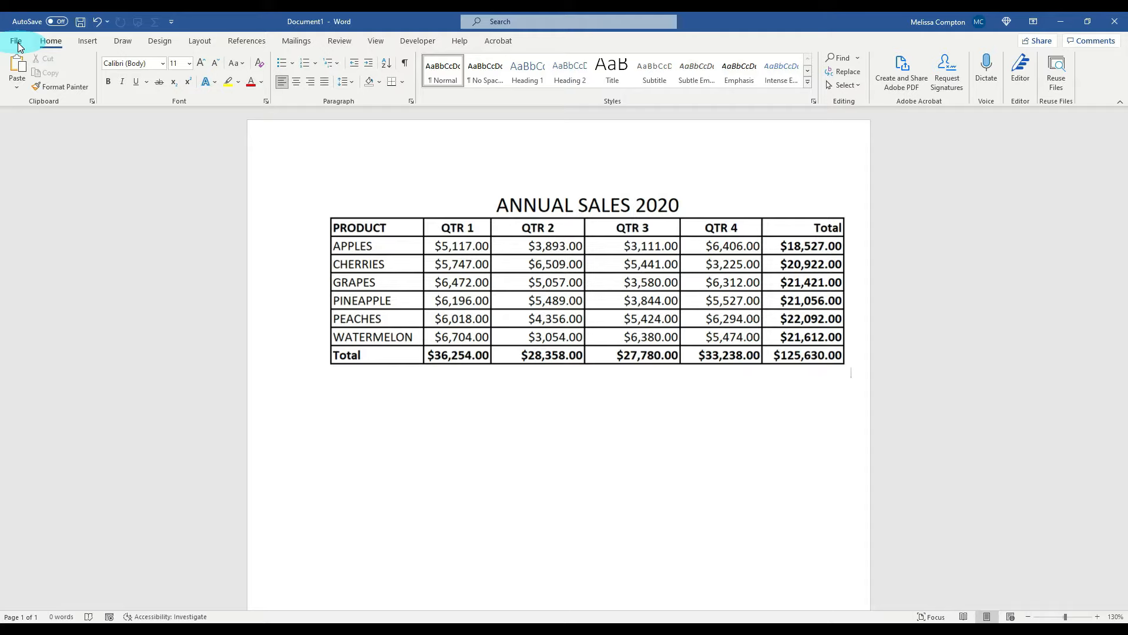
# Reopen Annual Sales.pdf, accept the conversion, and place the cursor in the editable table.
pyautogui.click(15, 40)
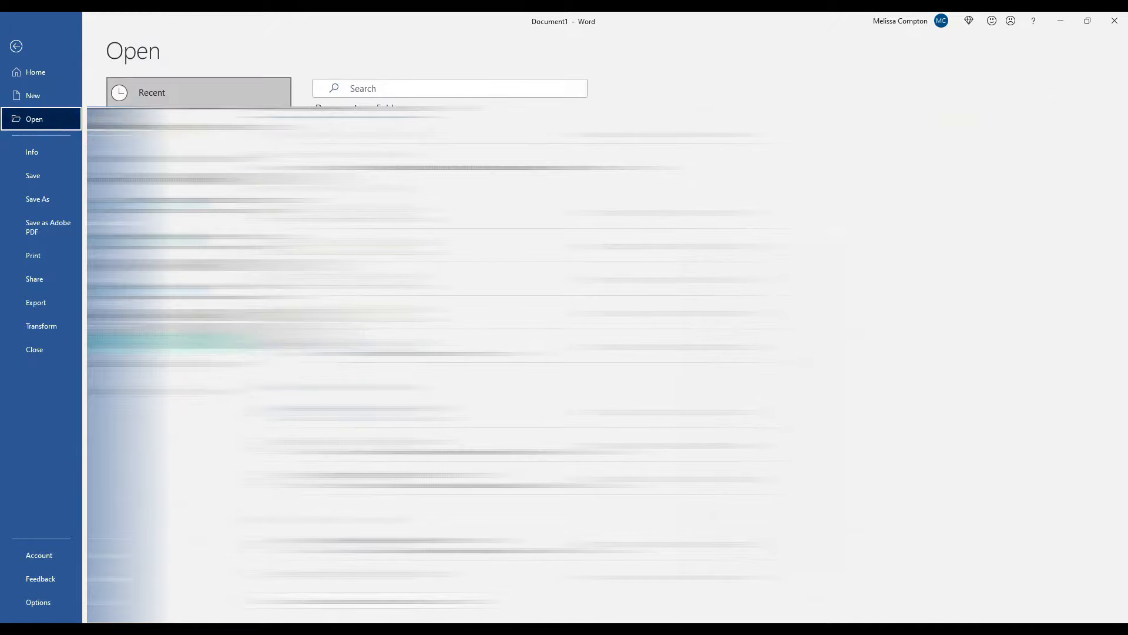
pyautogui.click(320, 88)
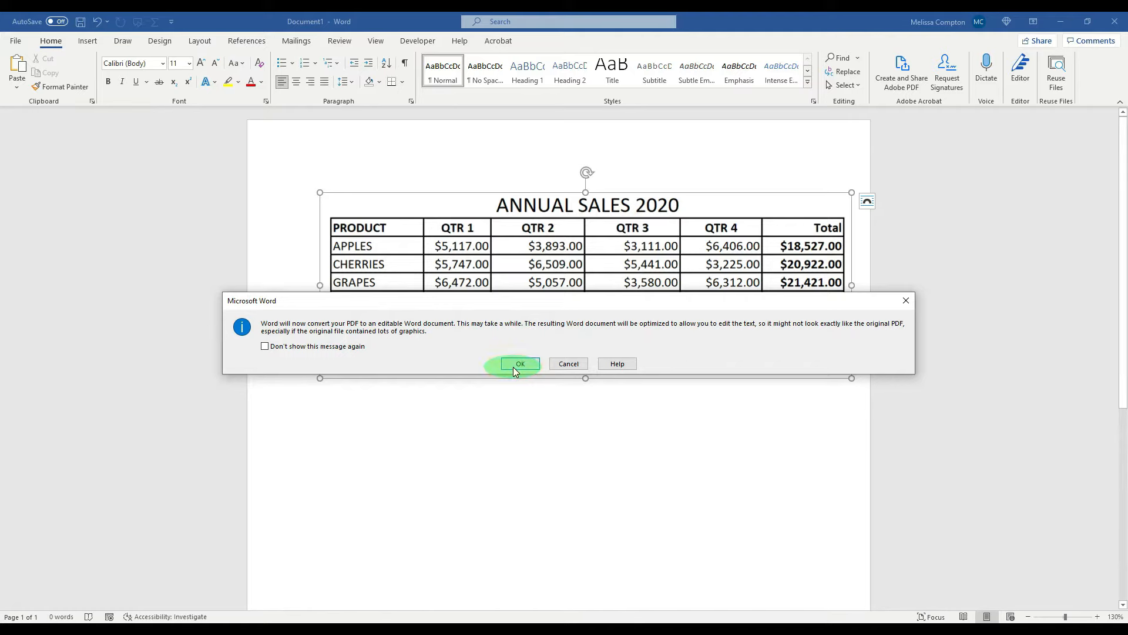
pyautogui.click(519, 363)
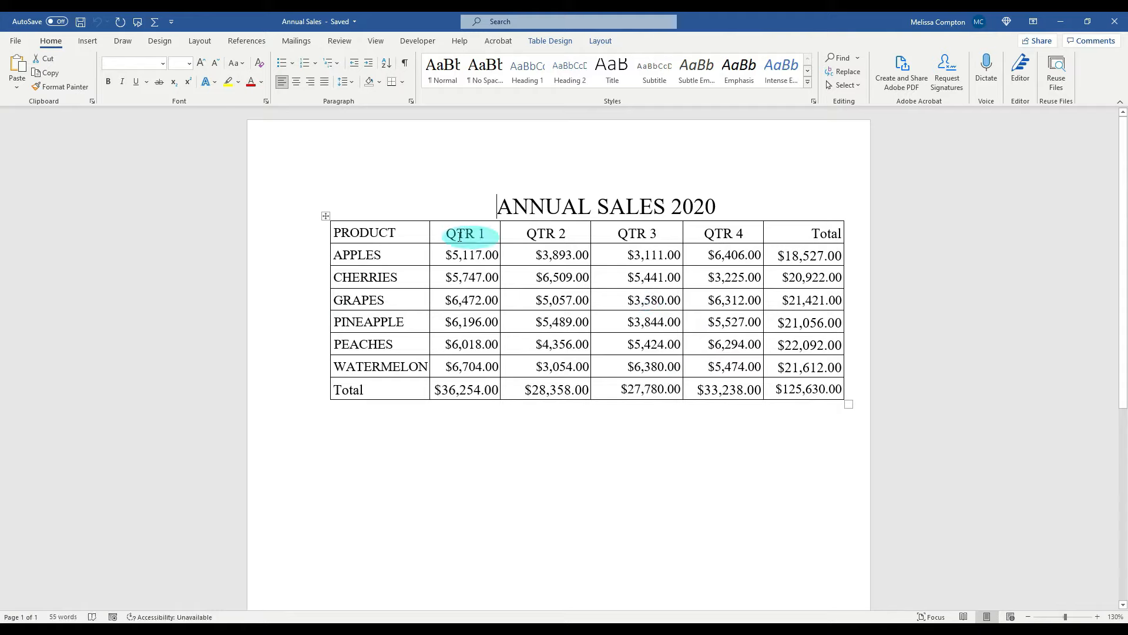
pyautogui.click(326, 215)
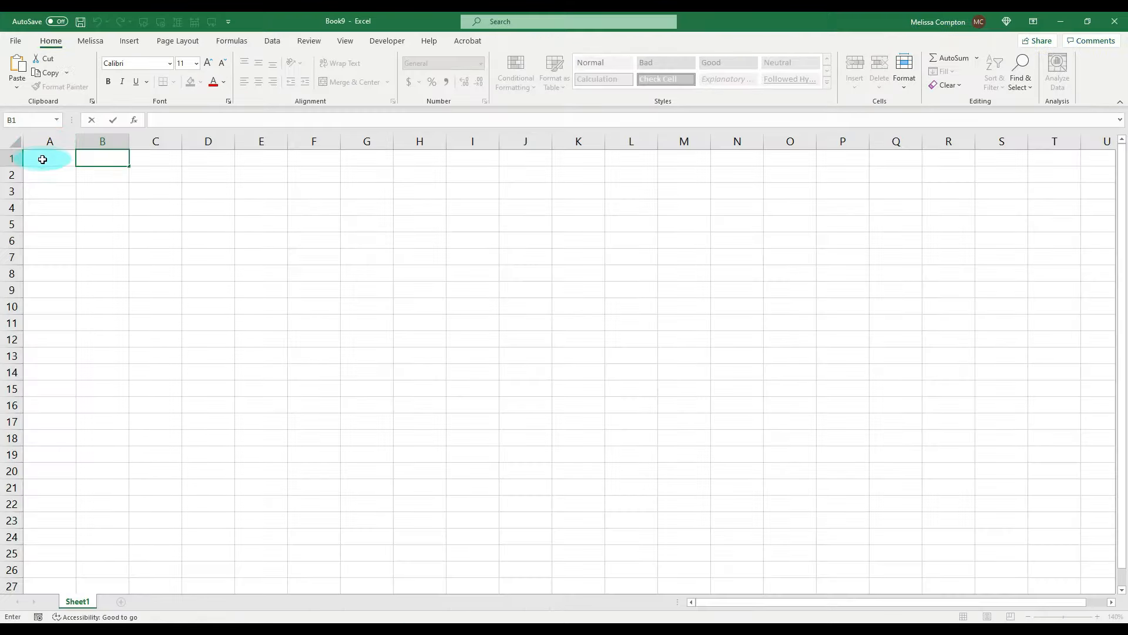
# Paste the sales table at A1 and widen columns A–F so every value shows.
pyautogui.press('ctrl+v')
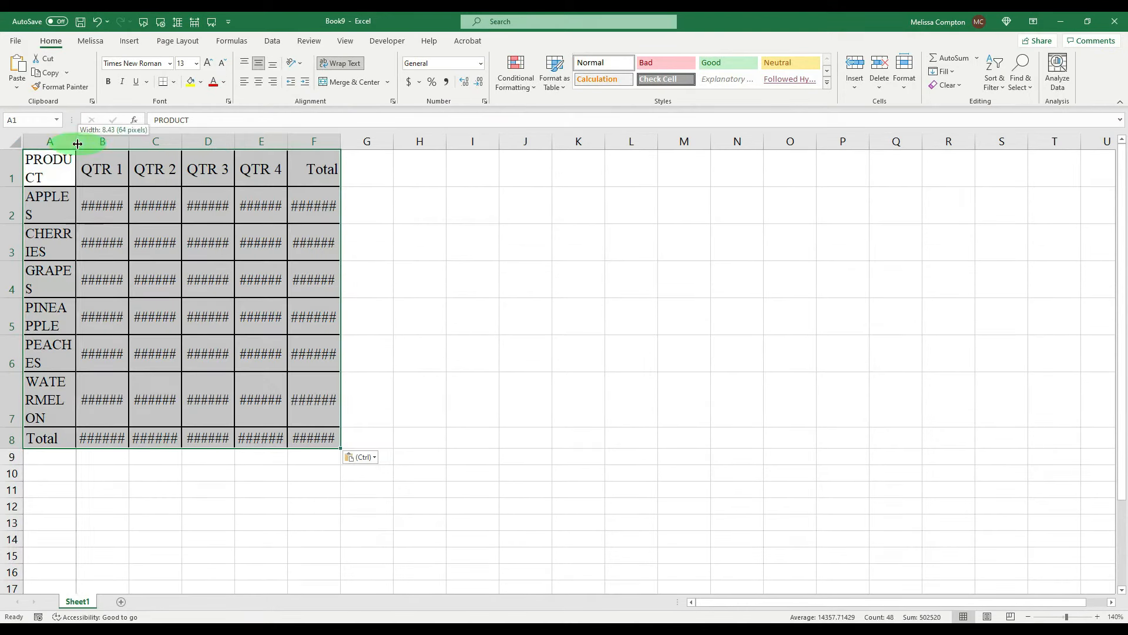
pyautogui.moveTo(76, 141); pyautogui.dragTo(249, 141)
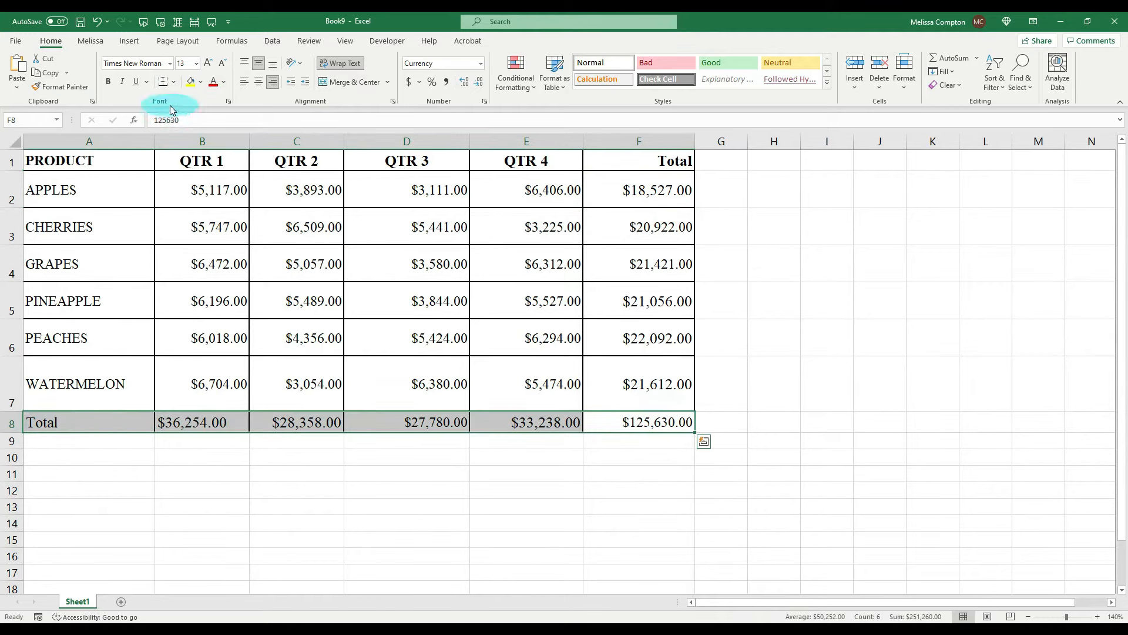
pyautogui.click(109, 81)
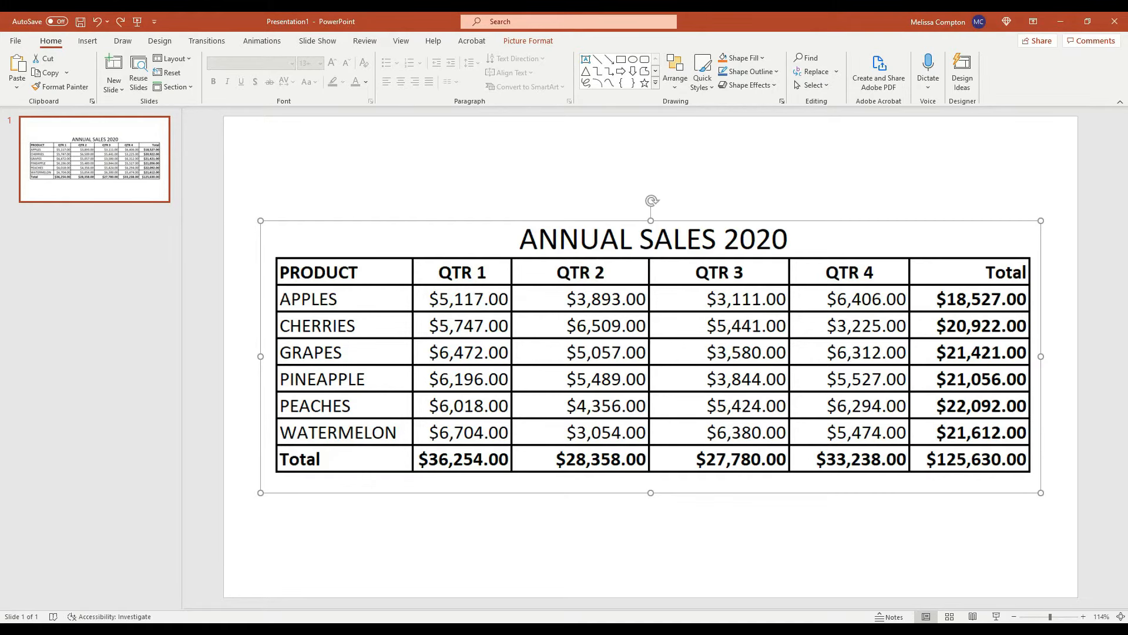
# Add a second slide with the pasted table and apply the blue-and-yellow geometric Designer idea.
pyautogui.click(113, 69)
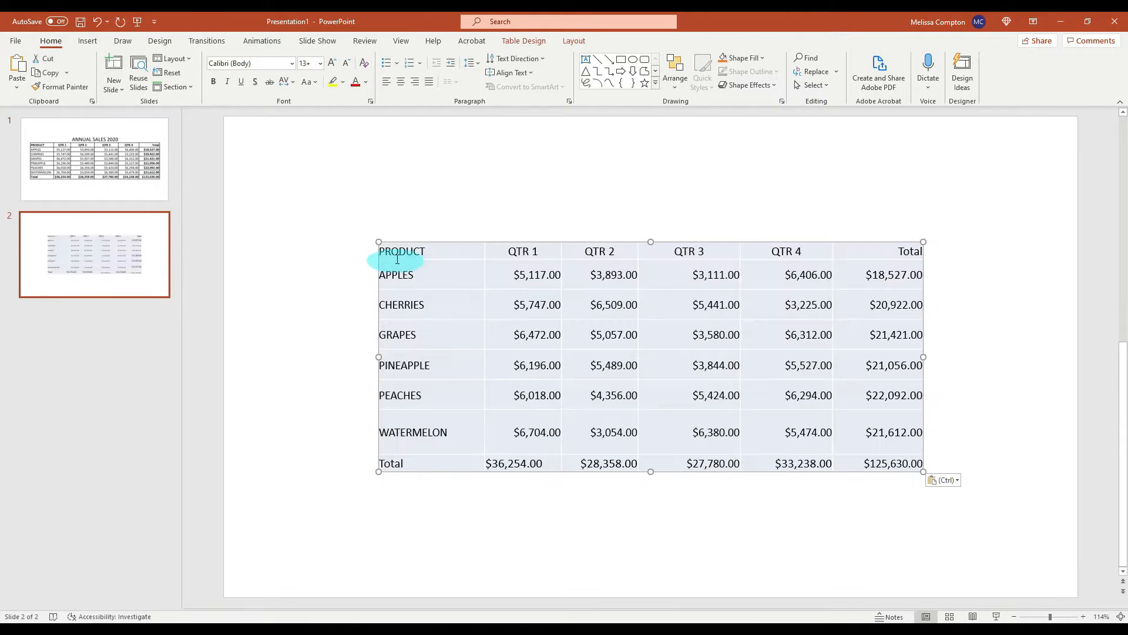
pyautogui.click(963, 70)
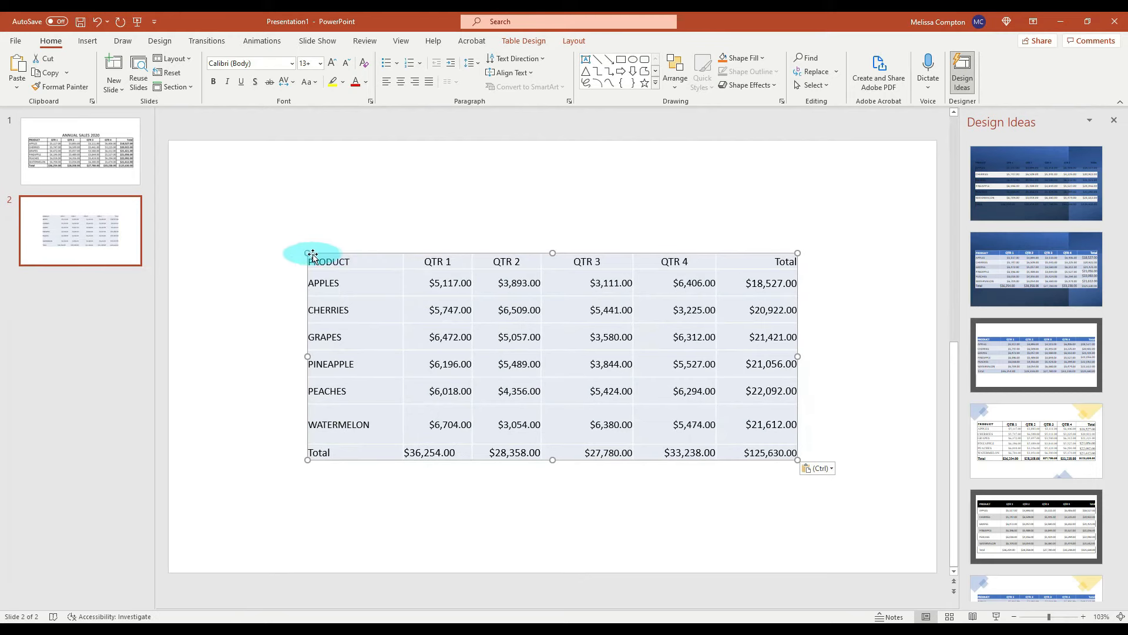
pyautogui.click(1034, 267)
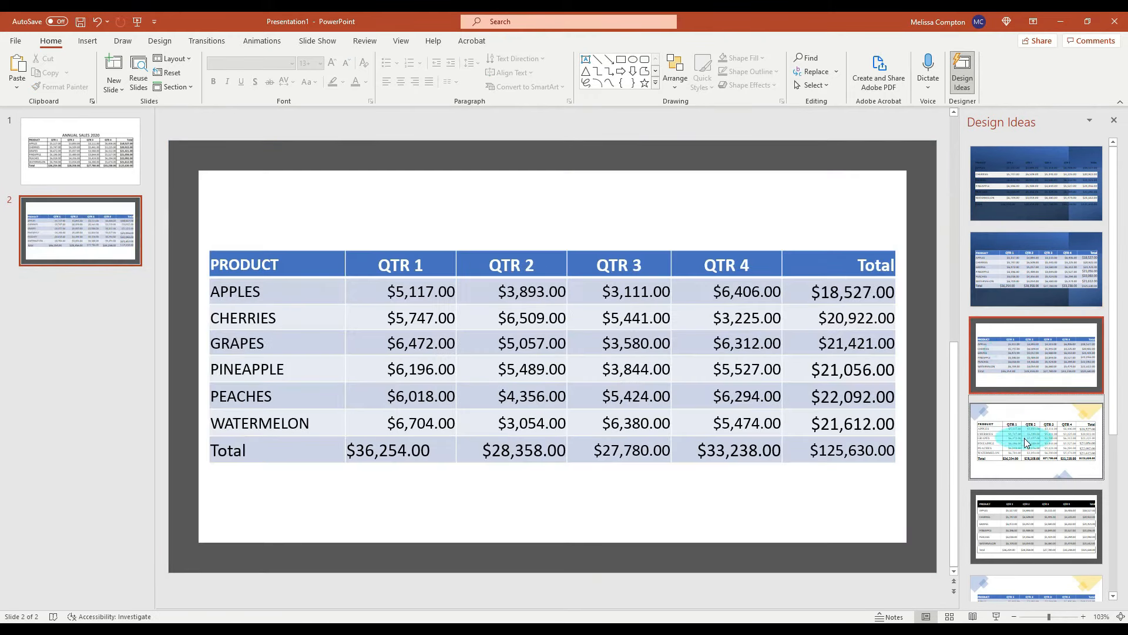
pyautogui.click(1034, 439)
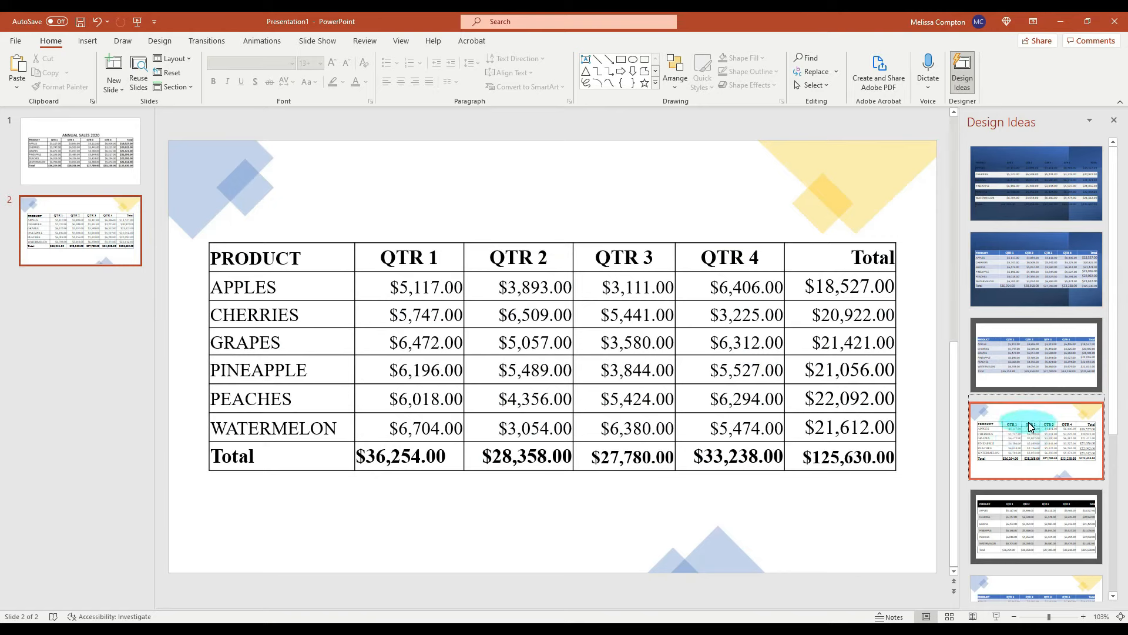